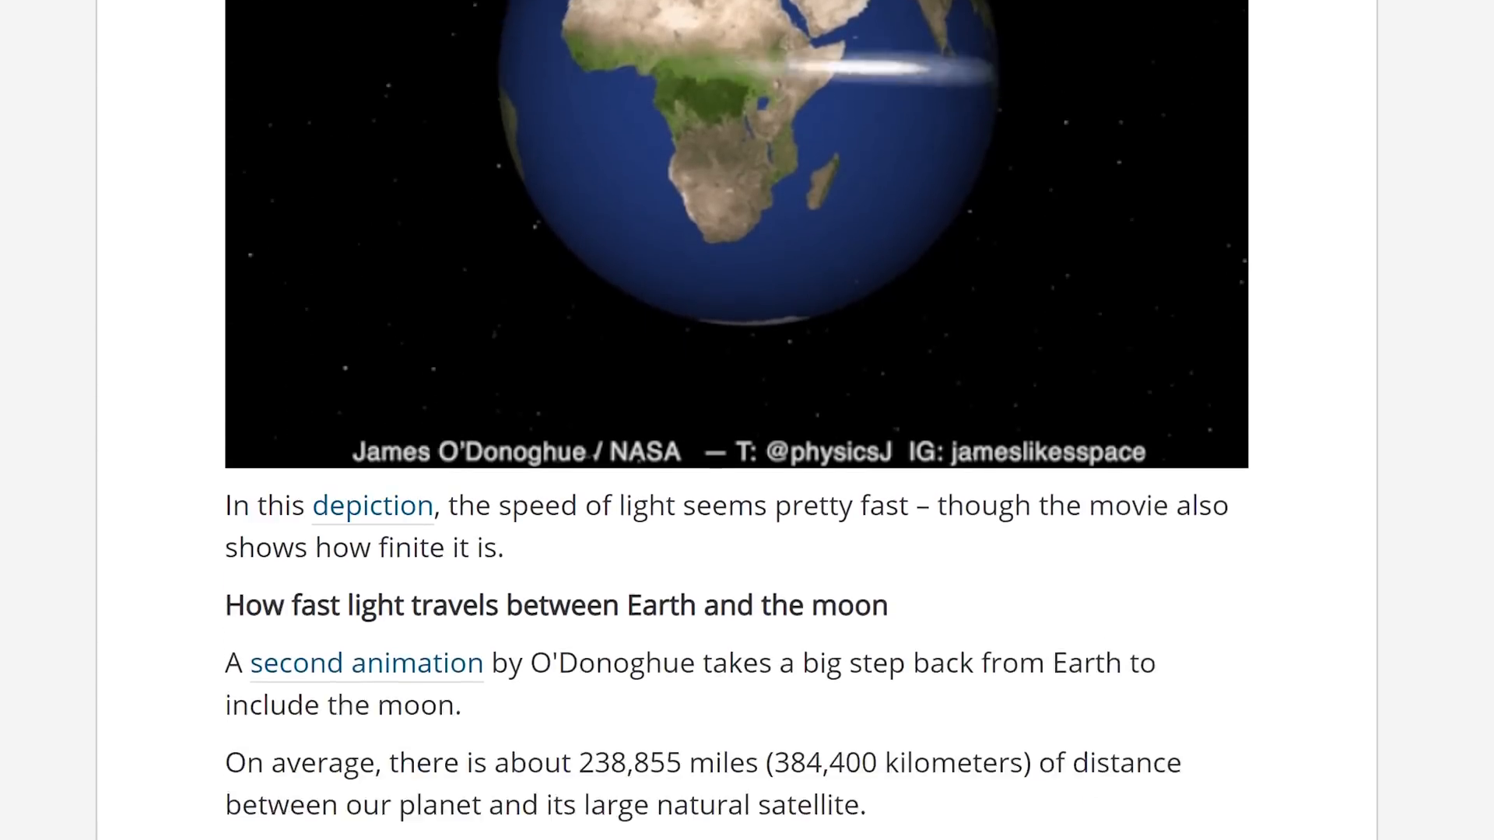
scroll(down, 3)
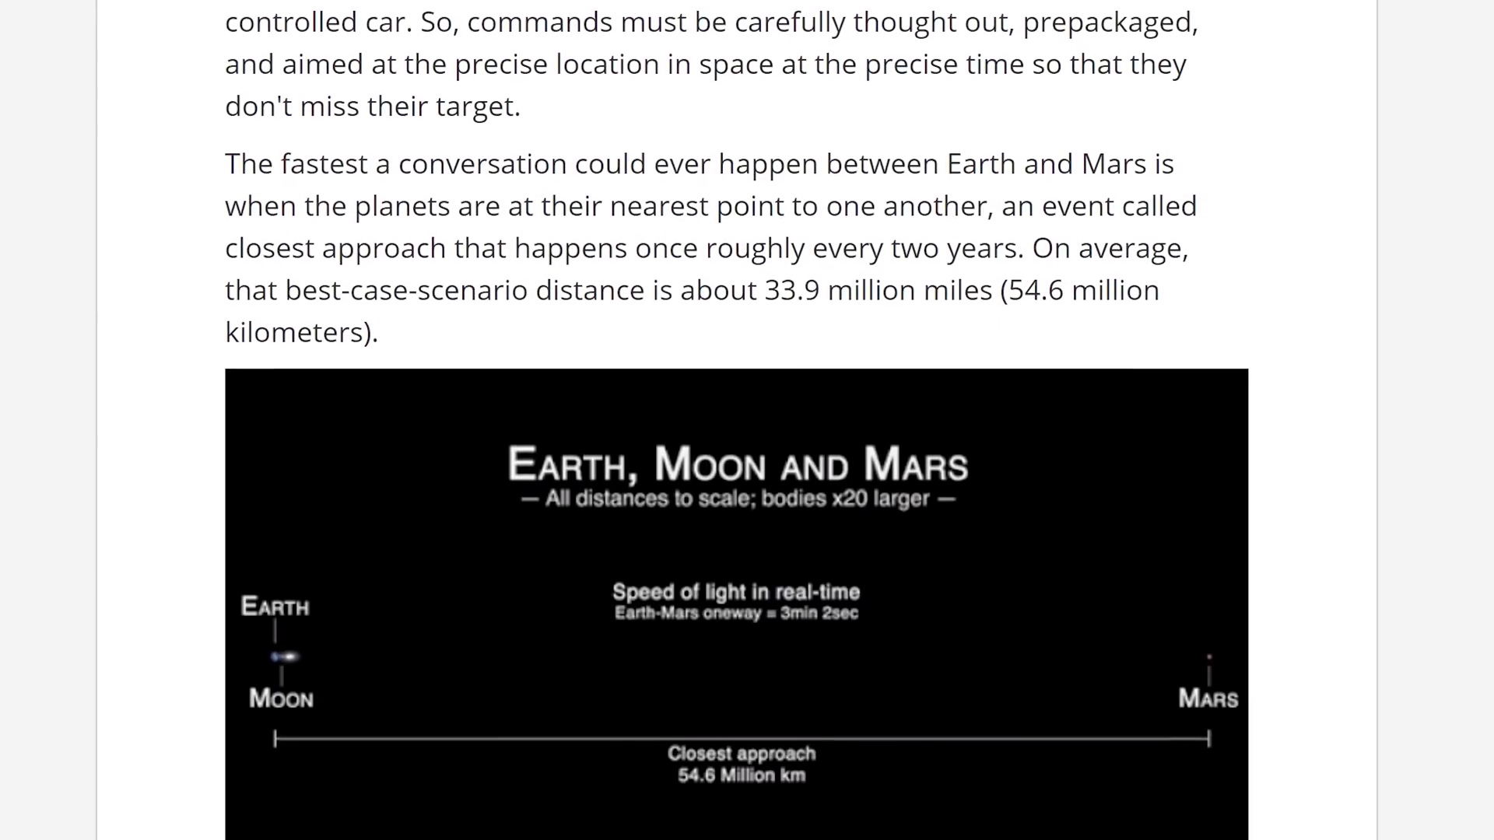